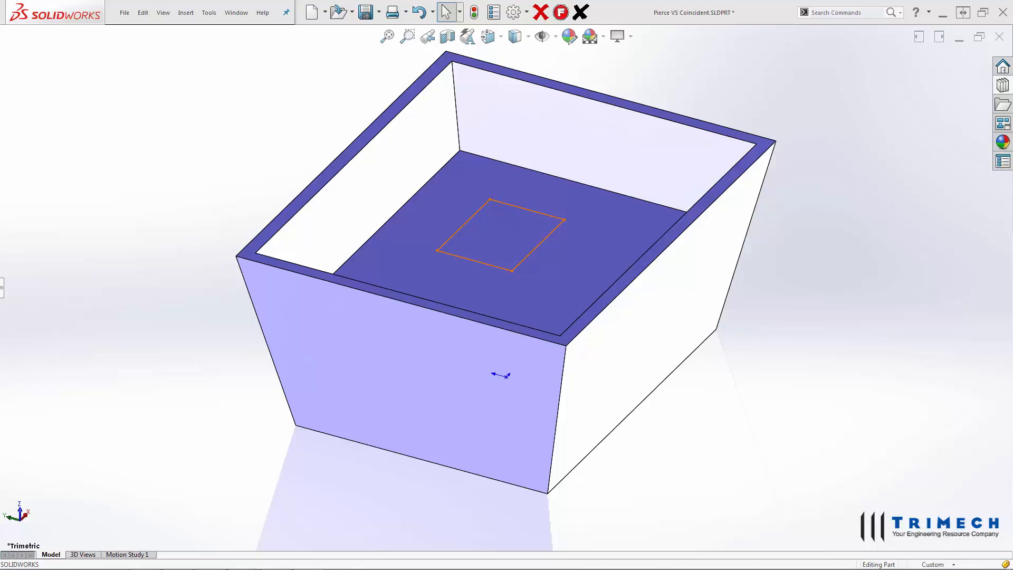
mouse_move(415, 285)
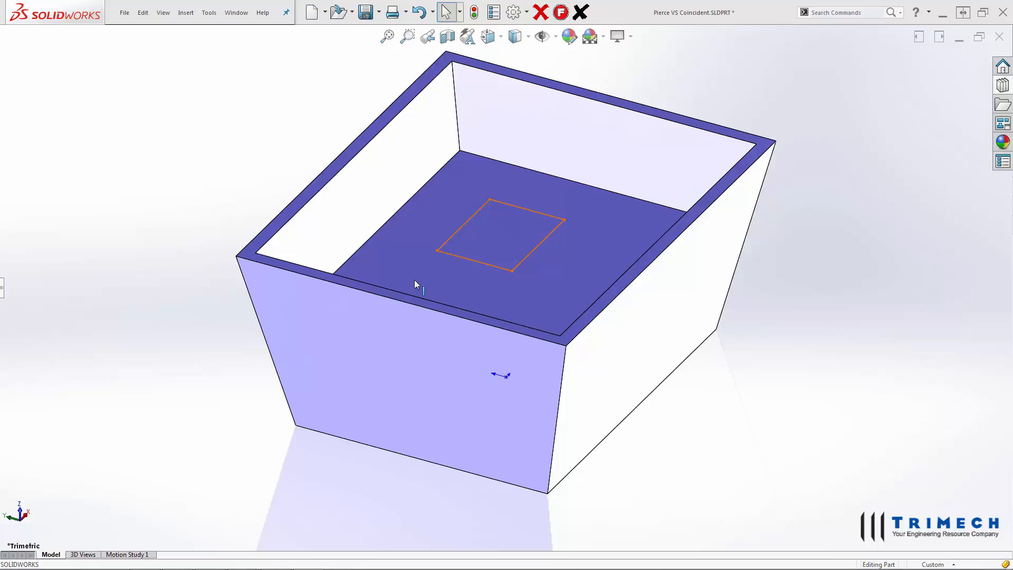
mouse_move(758, 402)
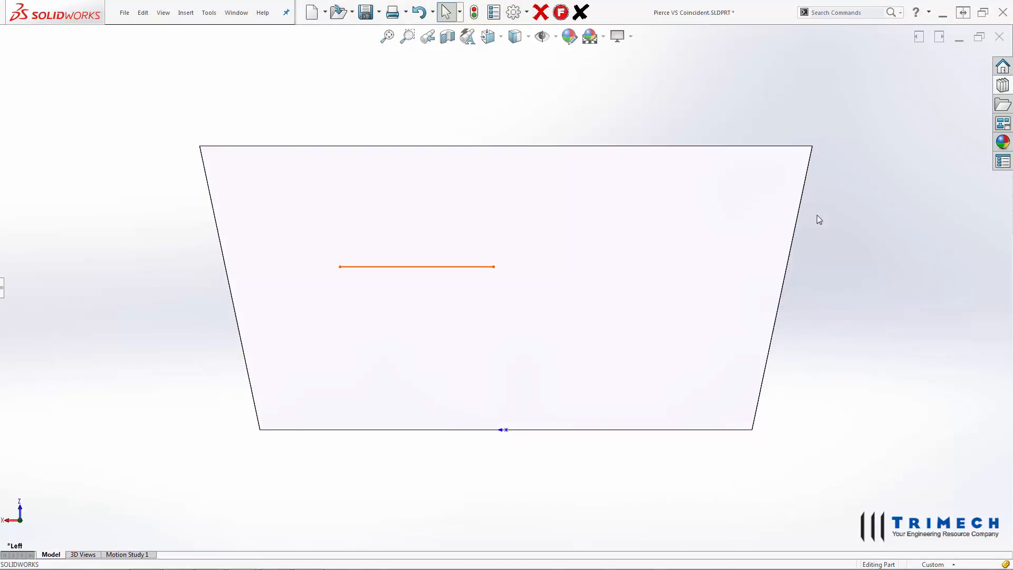
mouse_move(809, 290)
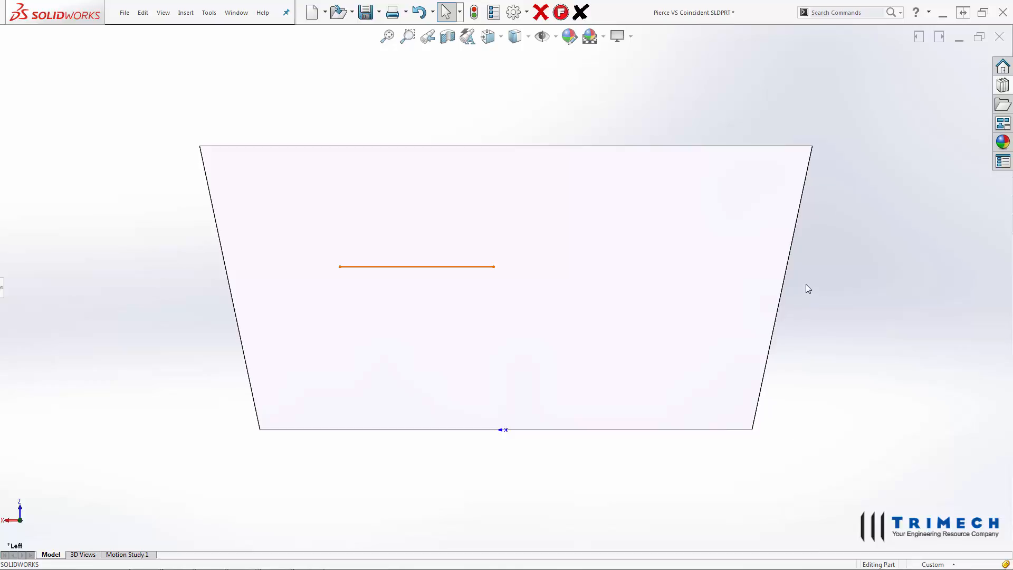
Edit Sketch2 and drag the floor rectangle toward the box's upper-right corner.
left_click(532, 302)
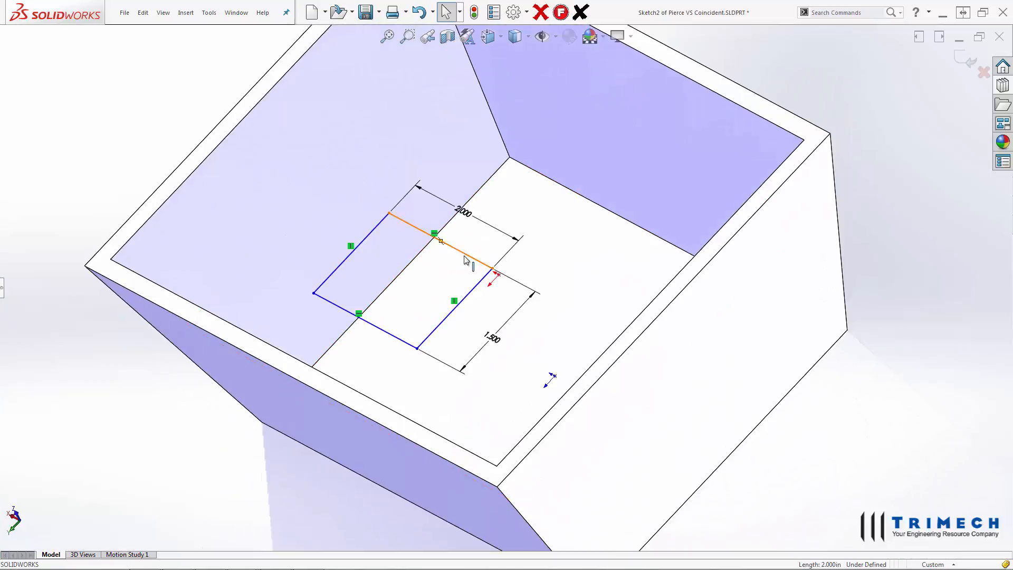
mouse_move(527, 298)
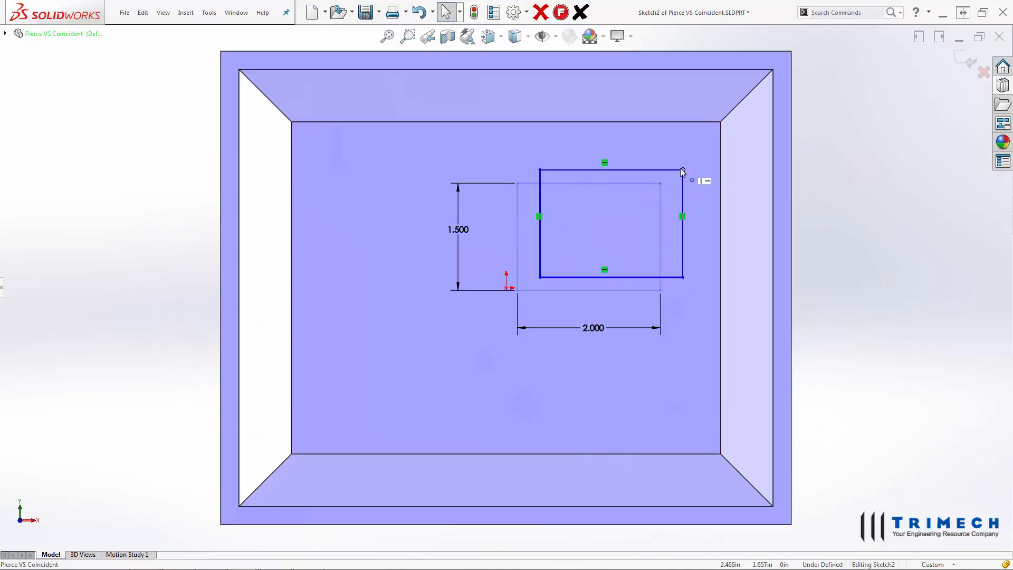
left_click(541, 36)
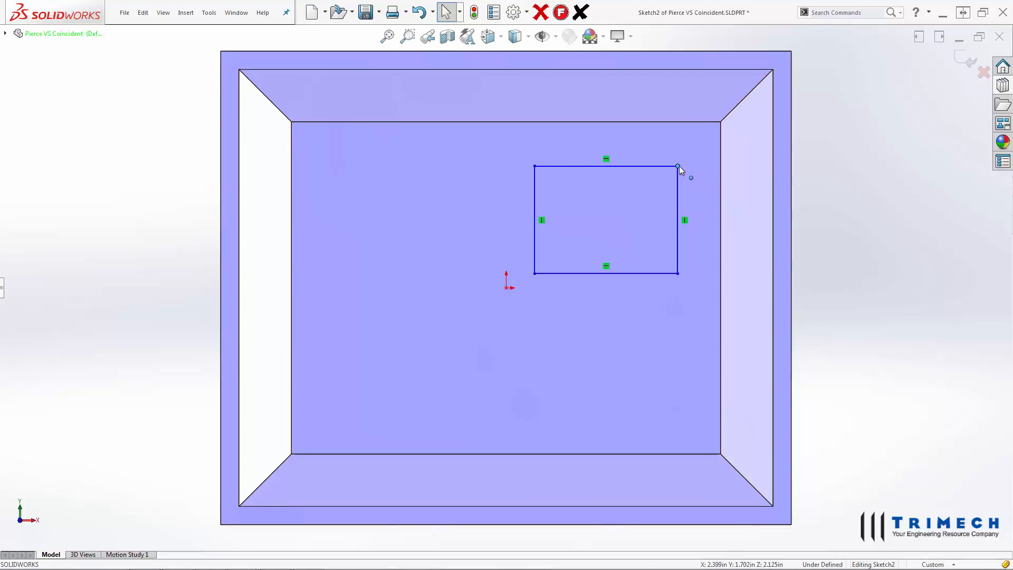
mouse_move(746, 96)
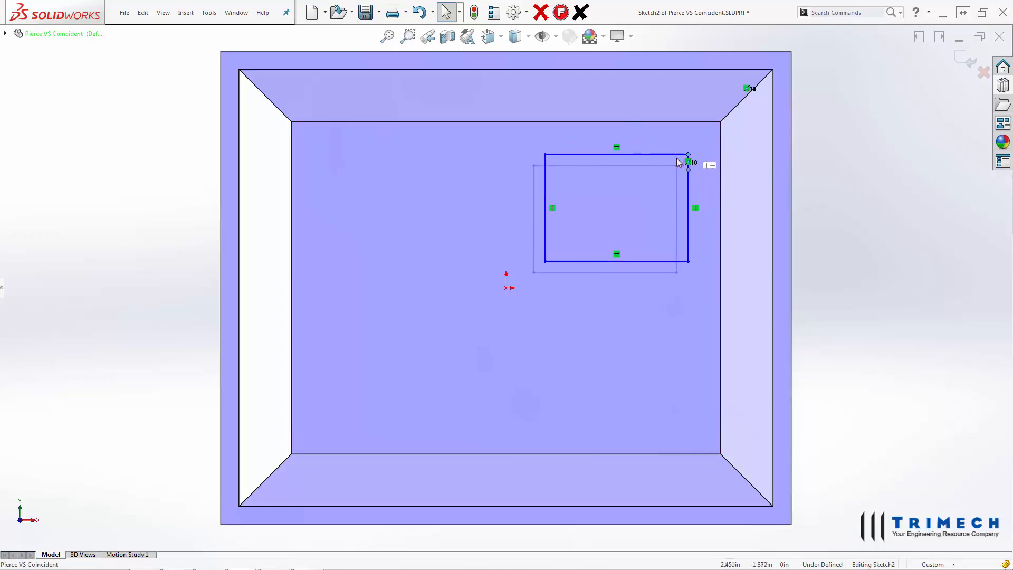
Drag the rectangle's corner onto the rim's outer corner, then back inside the floor.
left_click_drag(687, 155, 767, 76)
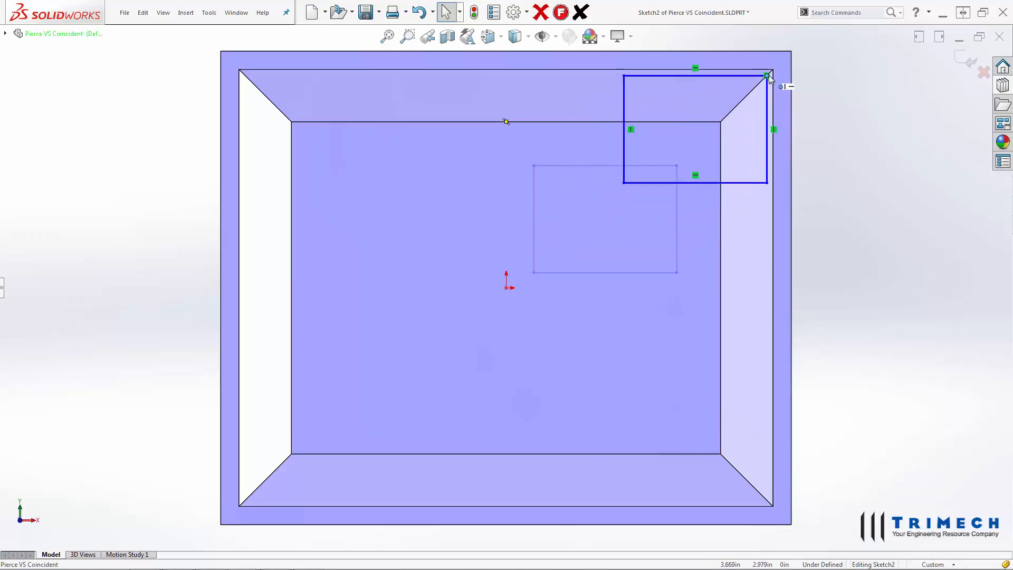
left_click_drag(766, 76, 655, 183)
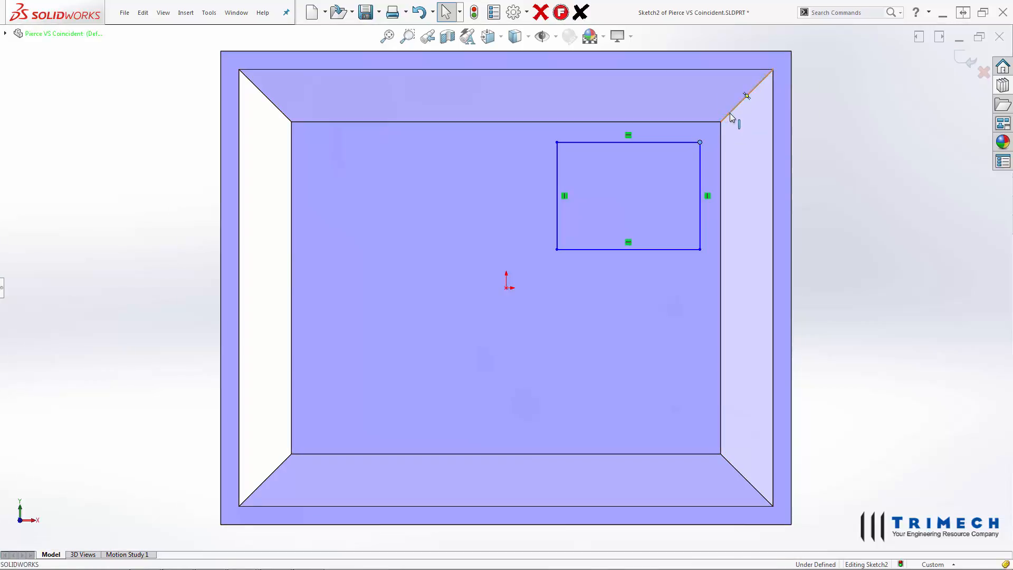
mouse_move(799, 168)
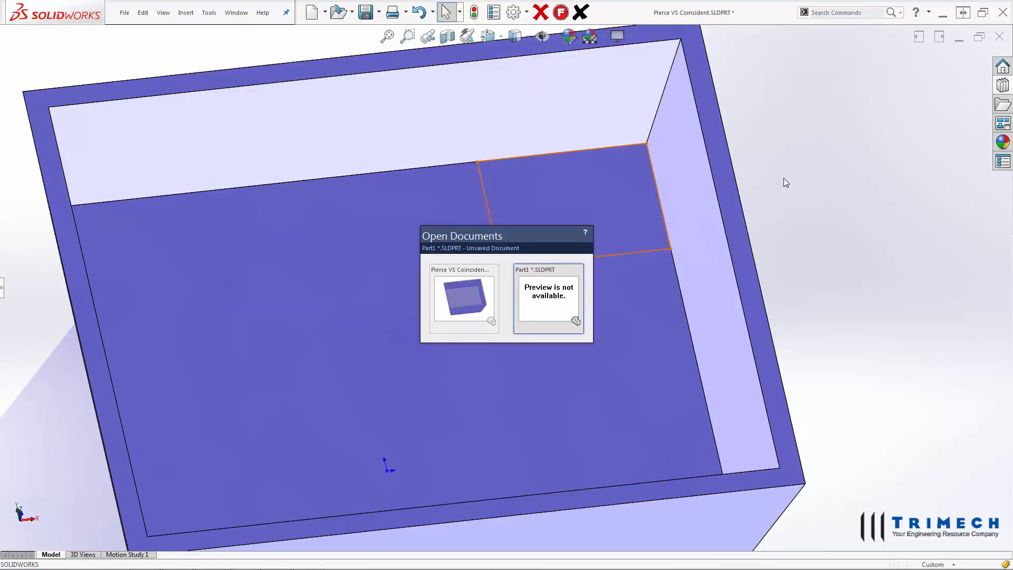
Switch to Part1 and start a Revolved Boss/Base on the open bowl profile.
left_click(548, 298)
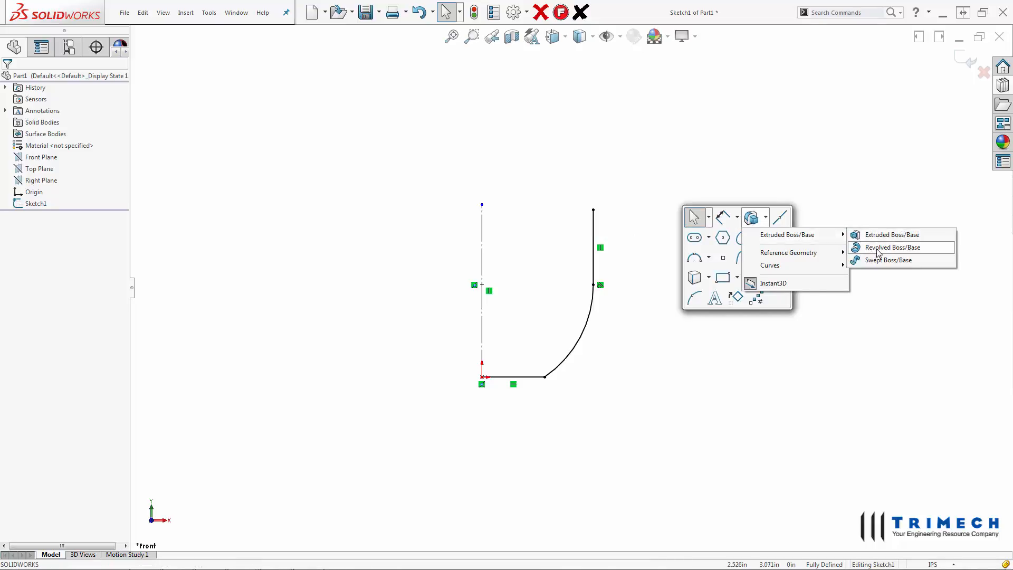
left_click(894, 247)
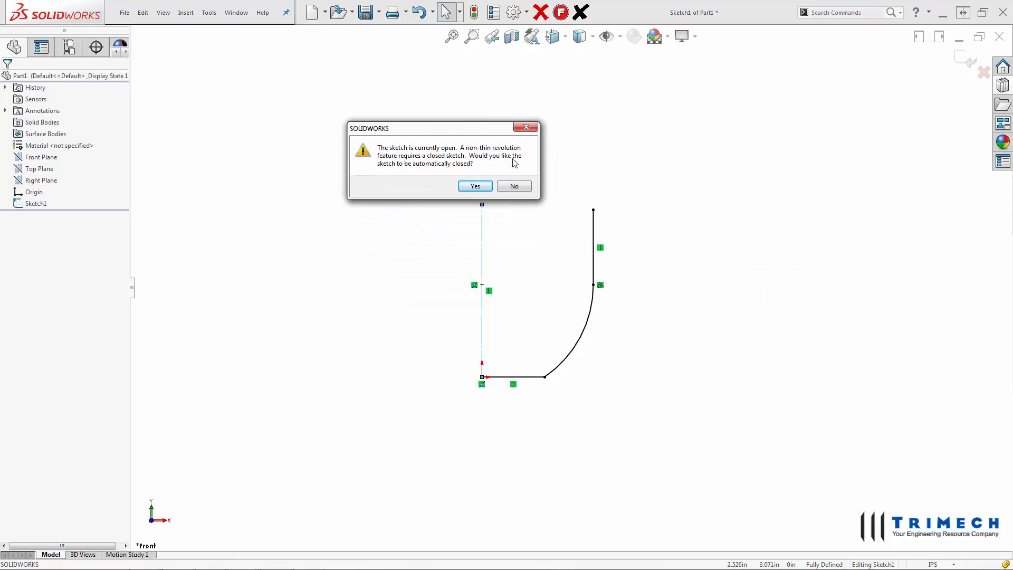
mouse_move(557, 215)
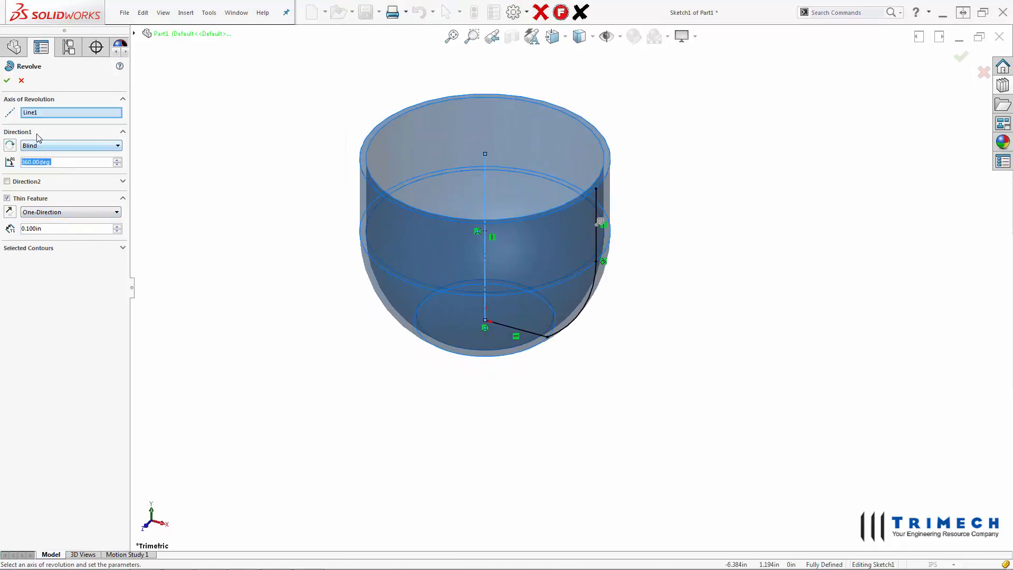
Accept the thin 360° revolve and select the bowl wall to reach Sketch1.
left_click(7, 80)
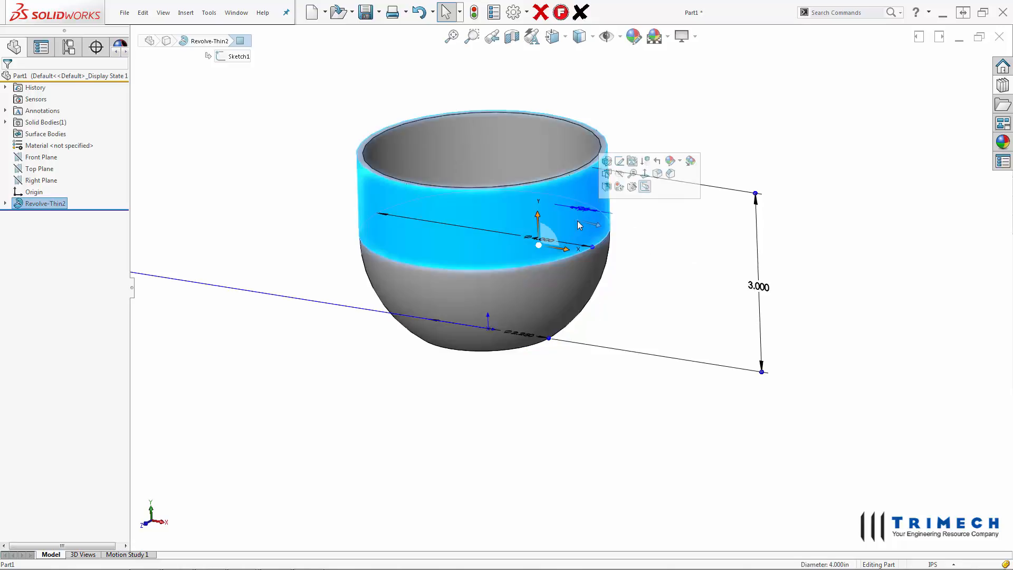
mouse_move(634, 280)
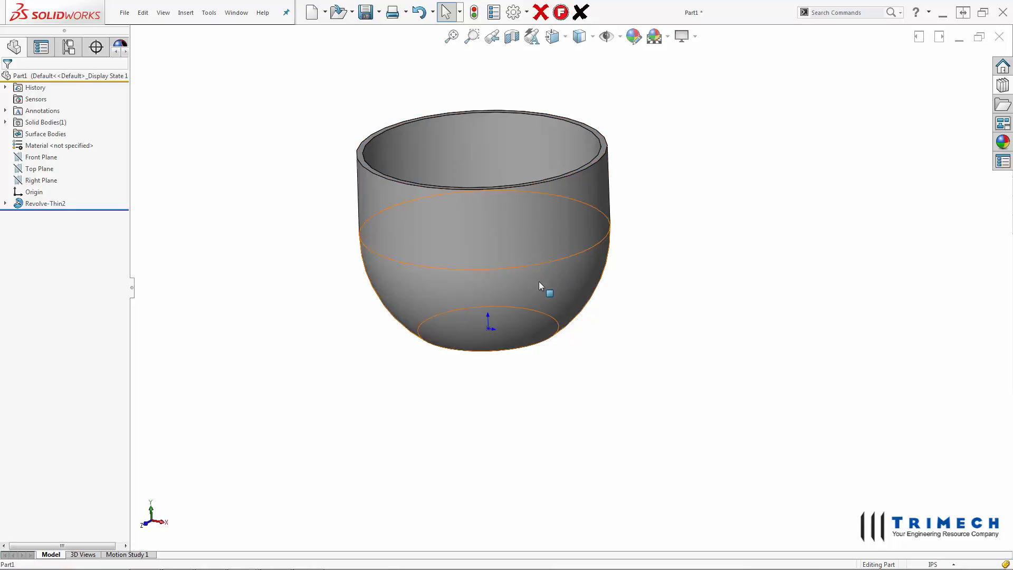
left_click(353, 250)
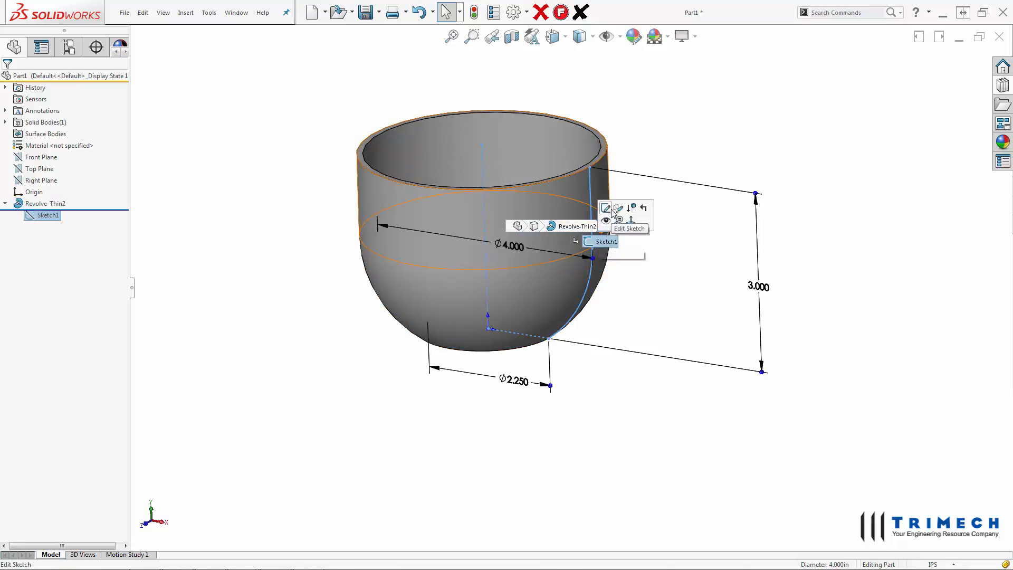
Edit the bowl profile sketch and select Arc1 and Line4 for Fit Spline.
left_click(605, 208)
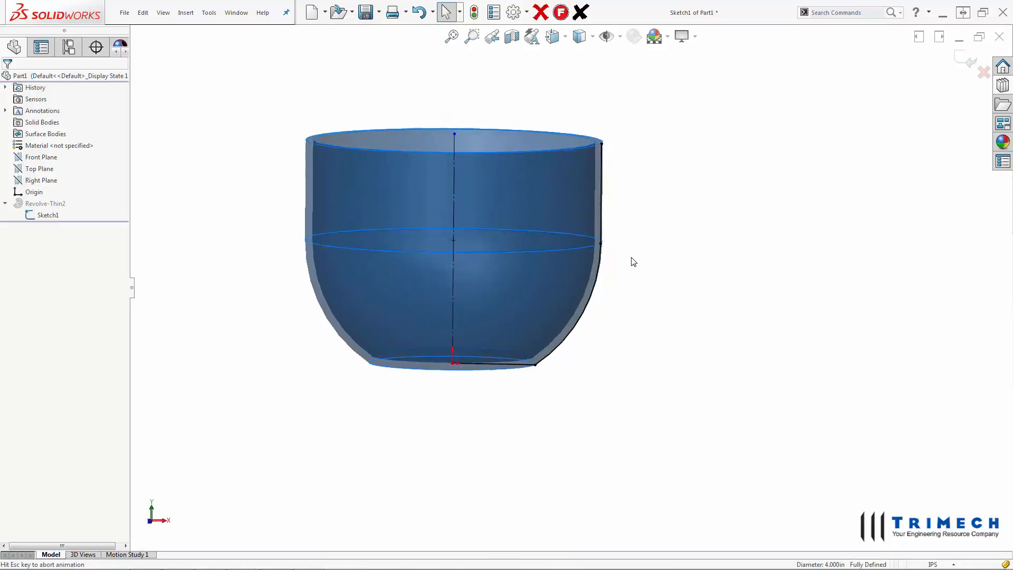
left_click(591, 271)
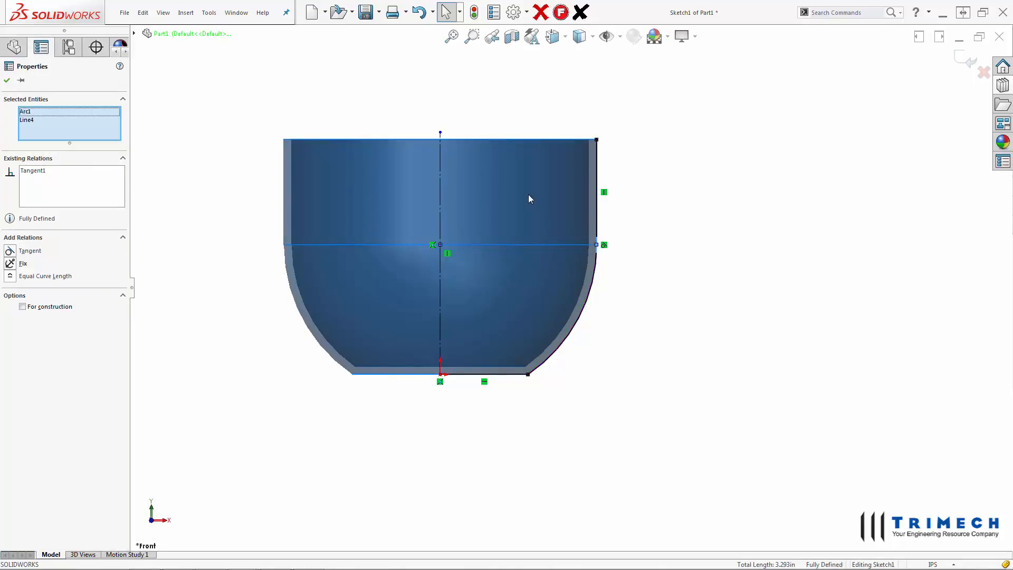
left_click(208, 13)
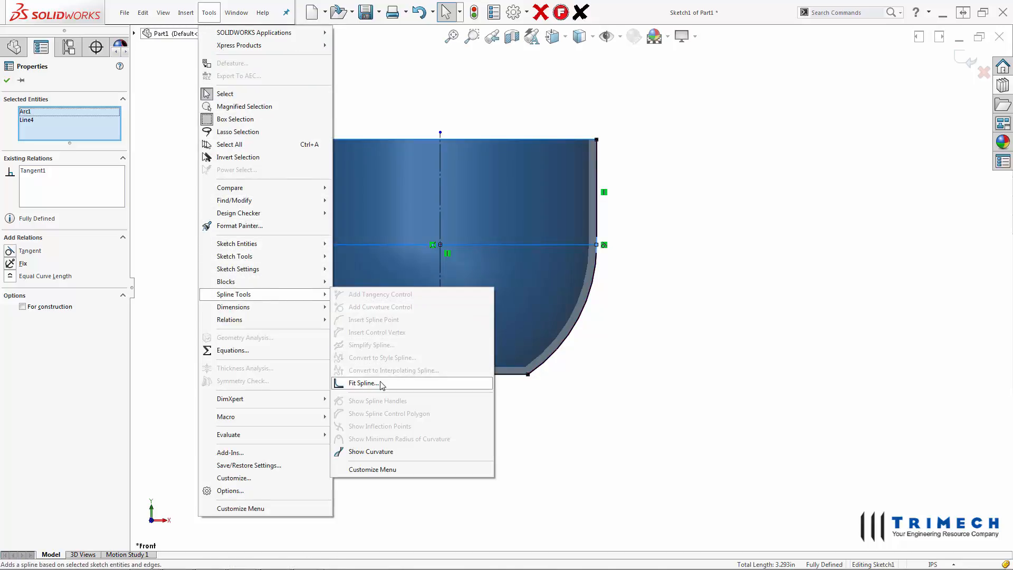
Fit one spline over the arc and wall line with Delete geometry left off, and confirm.
left_click(365, 382)
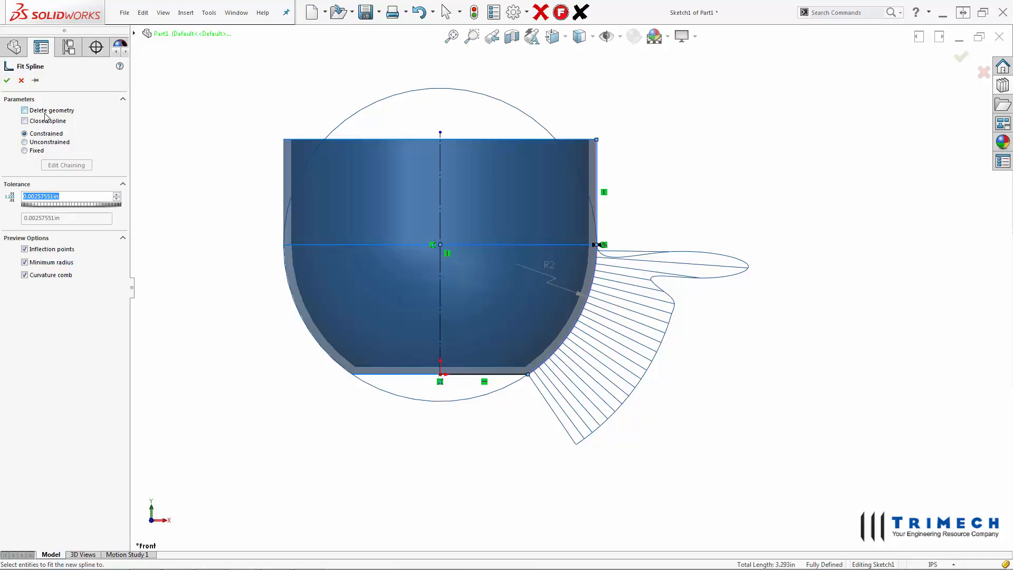
left_click(24, 110)
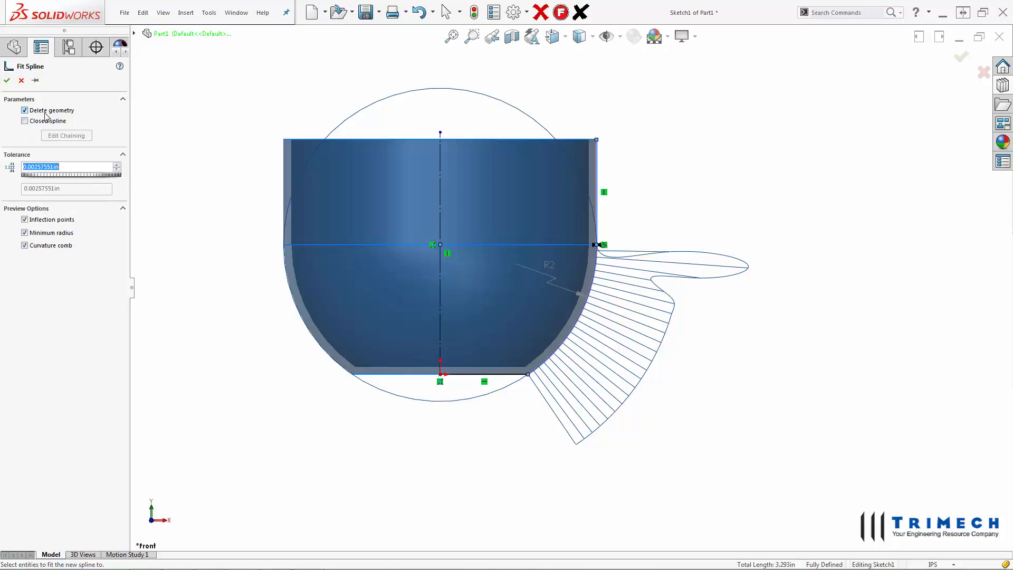
left_click(24, 110)
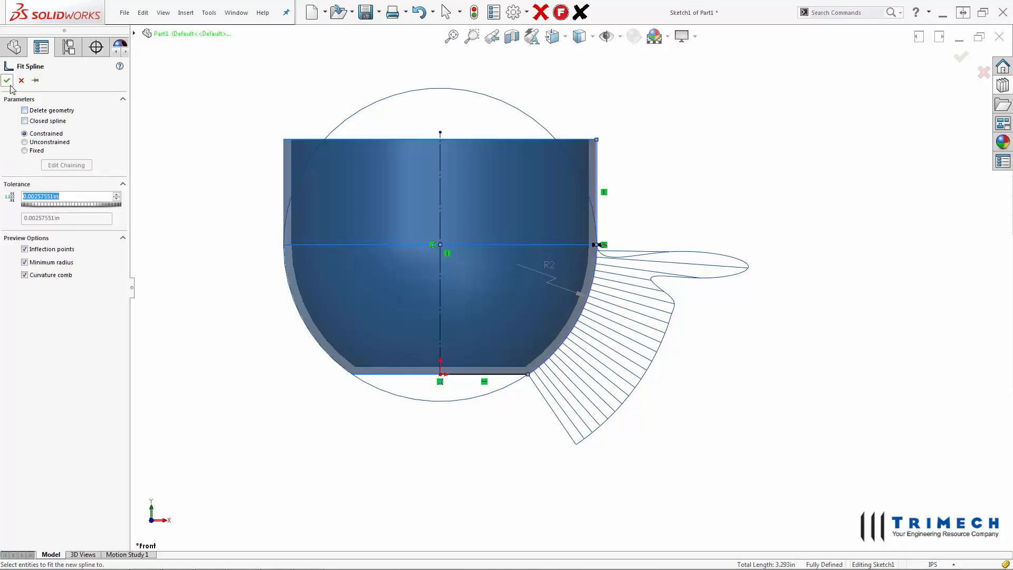
left_click(8, 80)
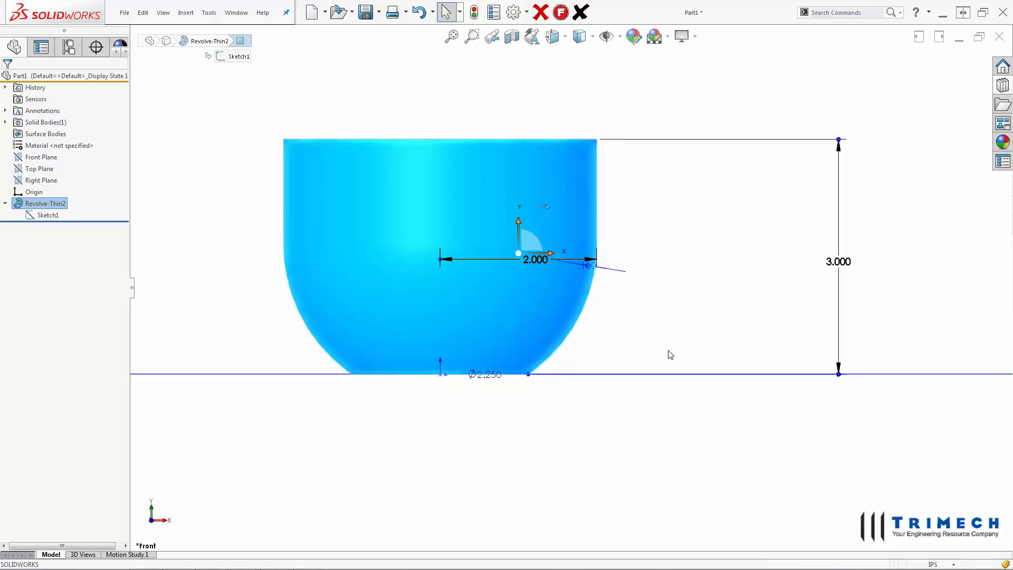
mouse_move(671, 295)
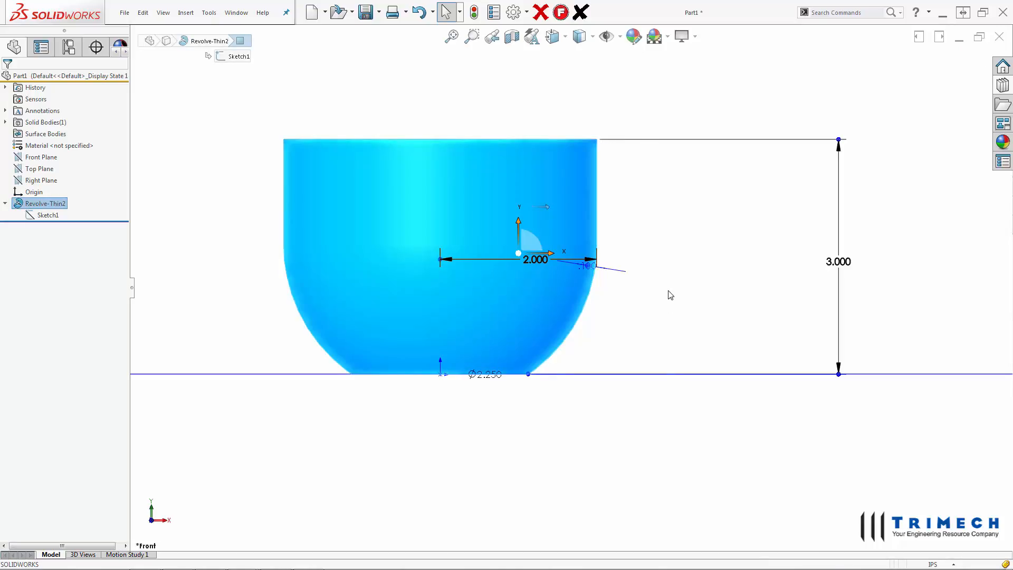
mouse_move(668, 303)
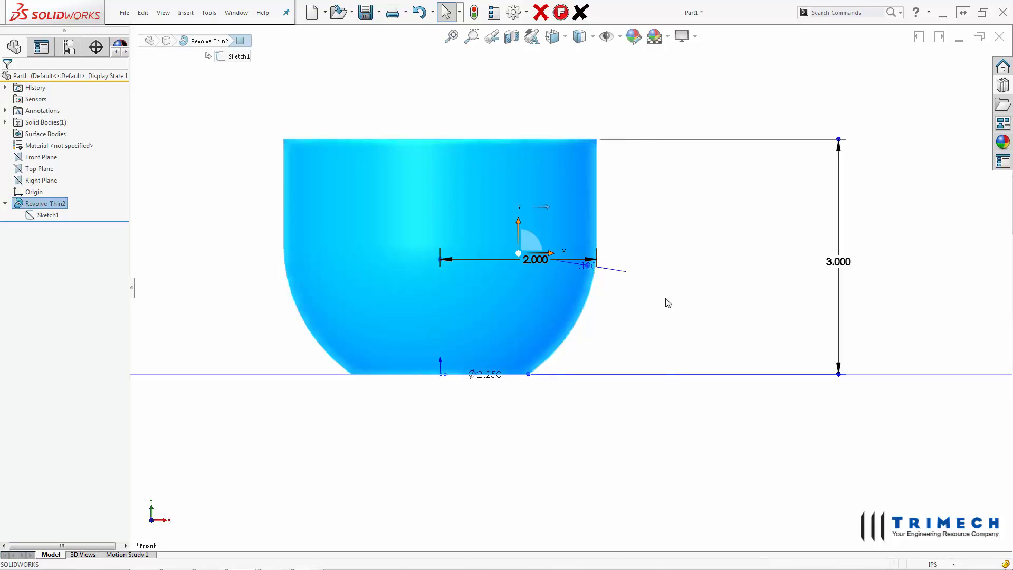